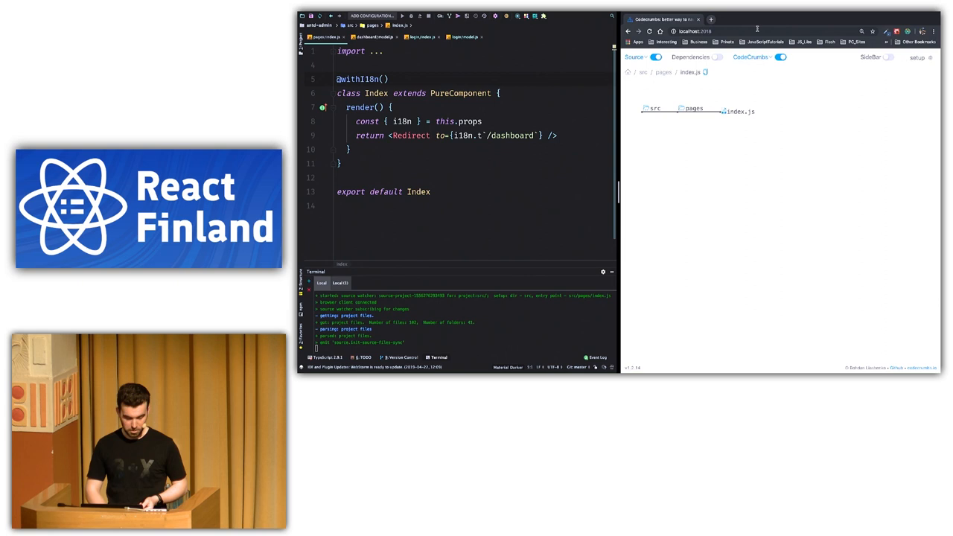
{"action": "type", "text": "//cd"}
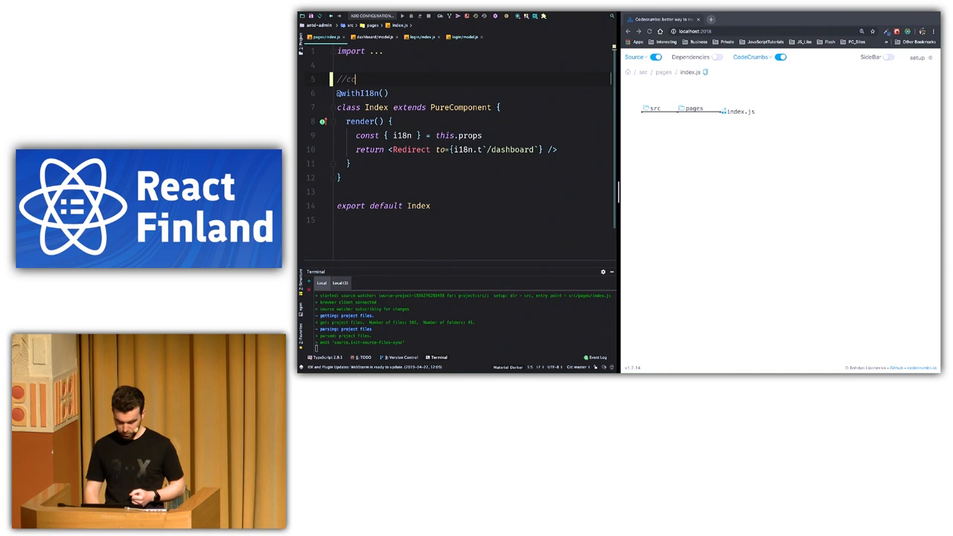
{"action": "type", "text": ":test"}
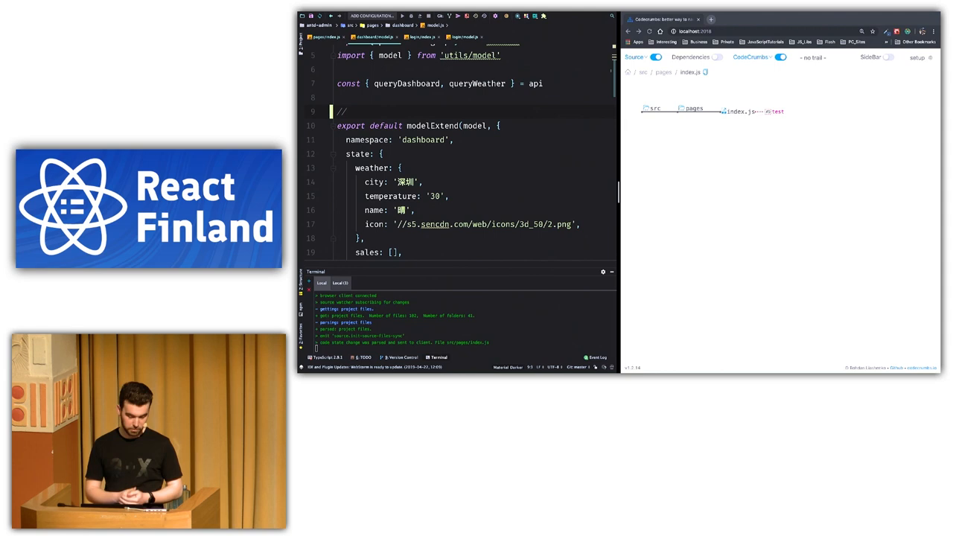
Add //cc:model;redux state above export default in dashboard/model.js
{"action": "type", "text": "model;"}
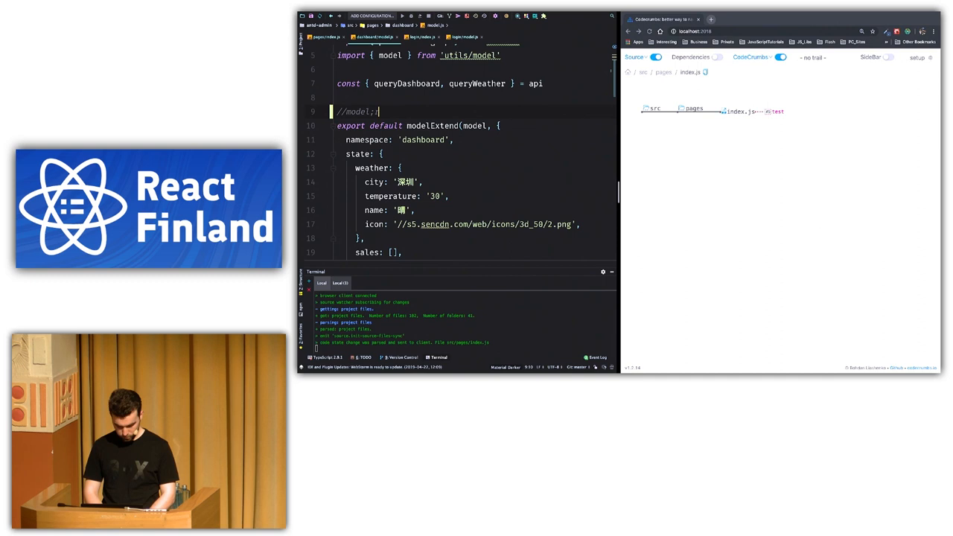
{"action": "type", "text": "redux state"}
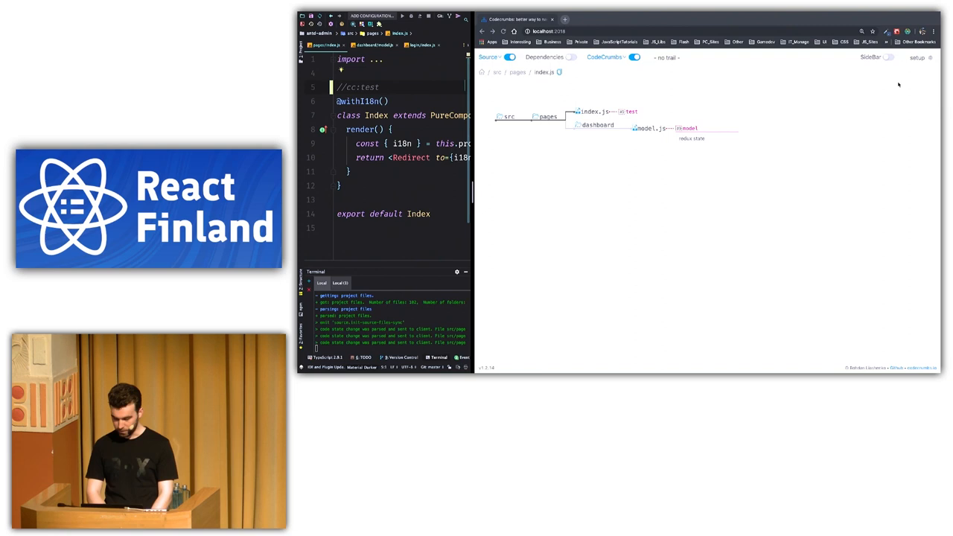
{"action": "left_click", "coordinate": [887, 58]}
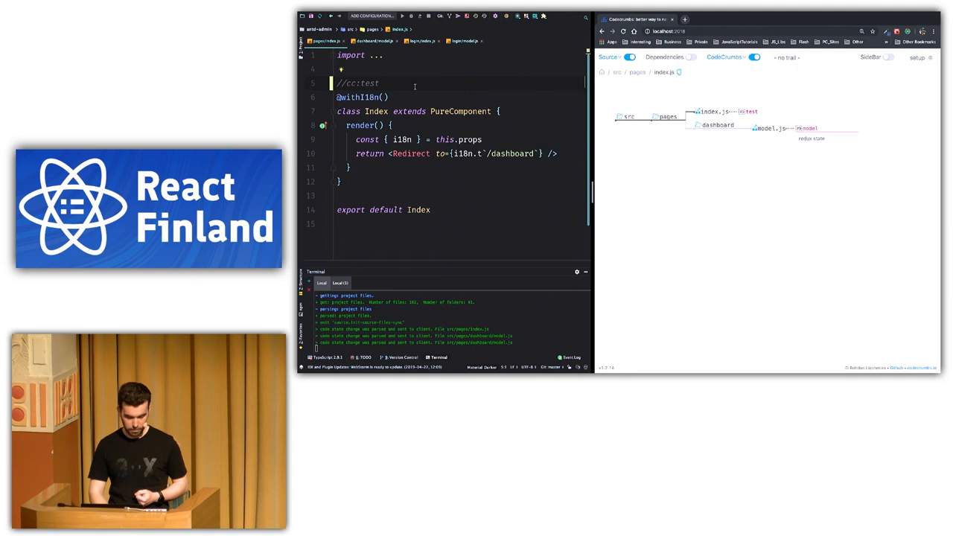
Focus the WebStorm editor to start the permissions comment in login/model.js
{"action": "left_click", "coordinate": [422, 38]}
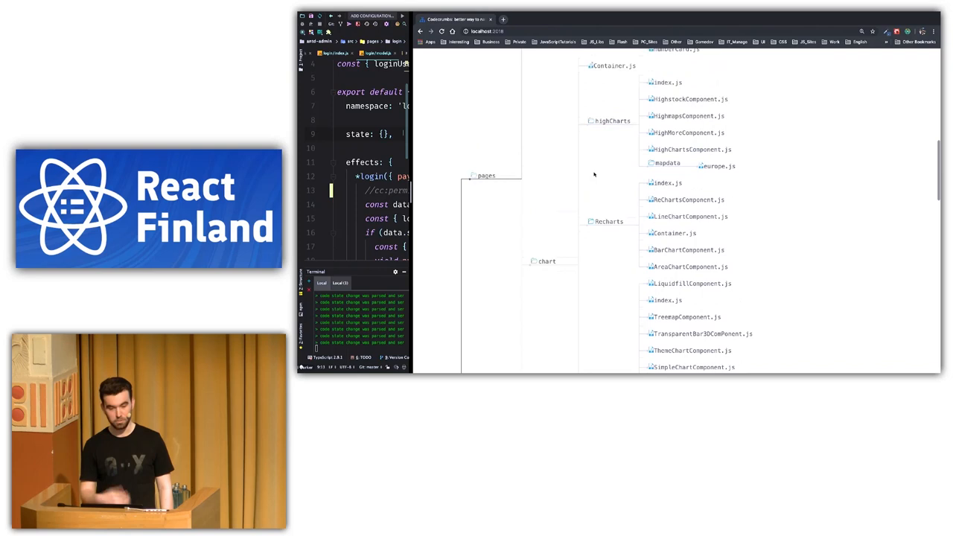
Scroll down the Codecrumbs Source tree toward the chart component folders
{"action": "scroll", "scroll_direction": "down", "scroll_amount": 3}
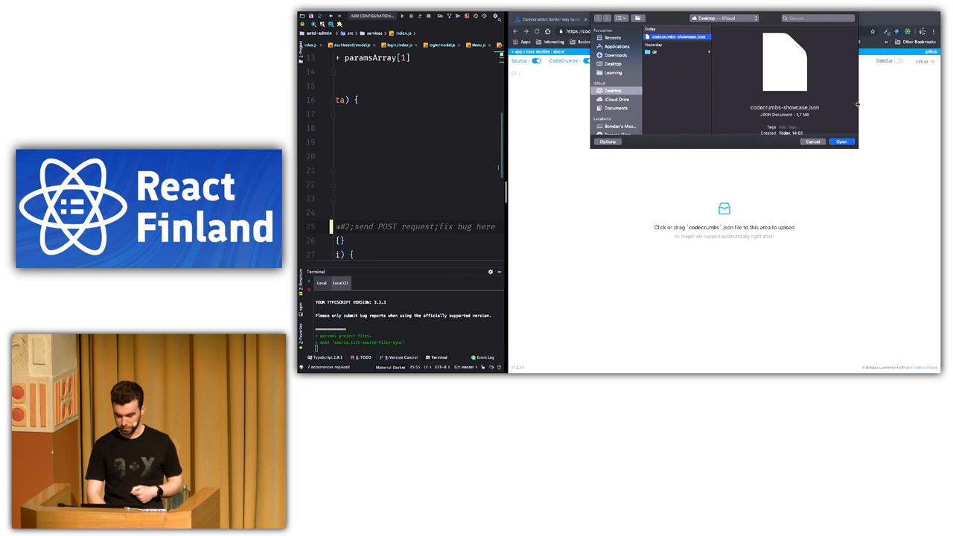
Upload codecrumbs-showcase.json through the codecrumbs.io upload area
{"action": "left_click", "coordinate": [841, 141]}
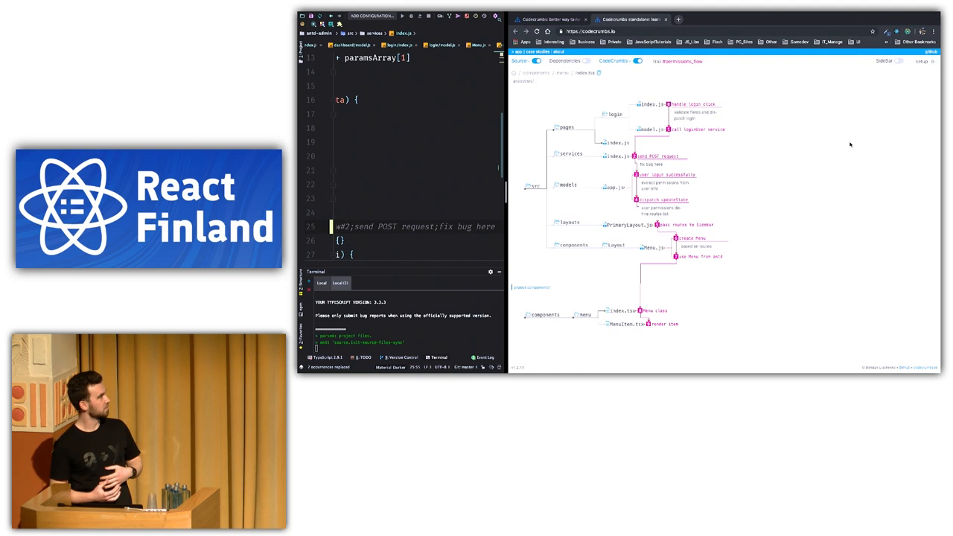